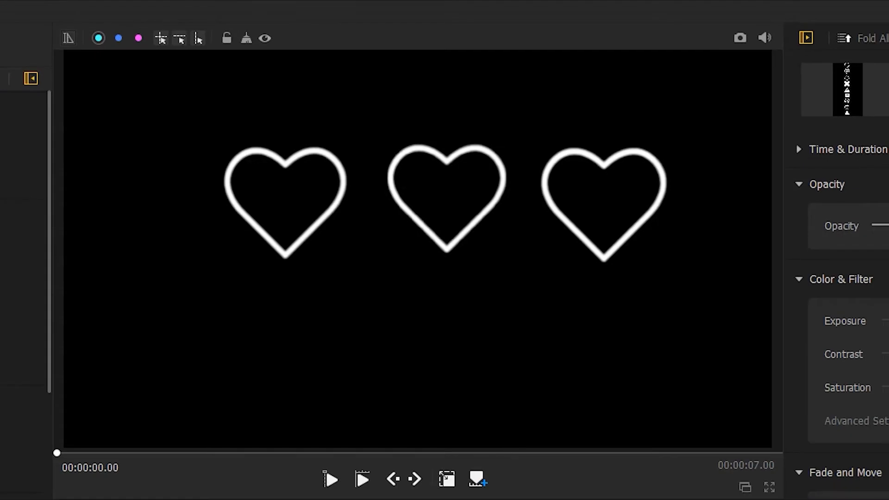
- Play the finished three-heart preview and nudge the small icon within the frame before closing
click(329, 478)
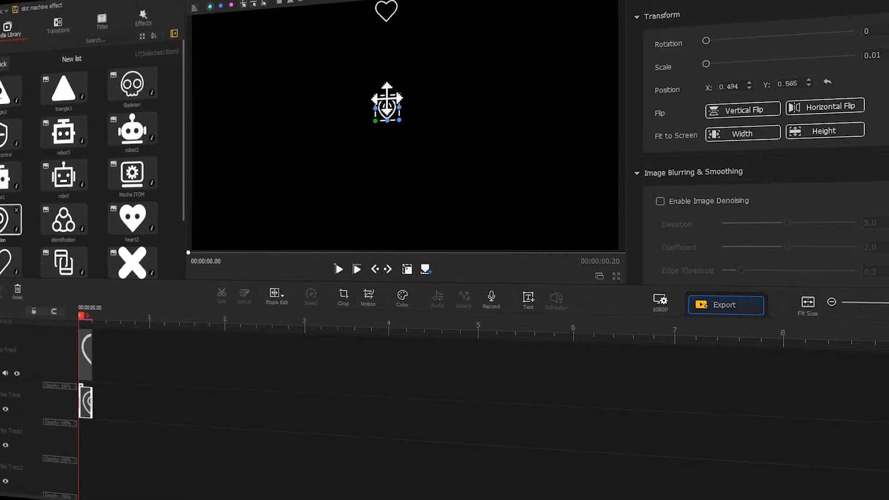
drag(387, 105, 387, 48)
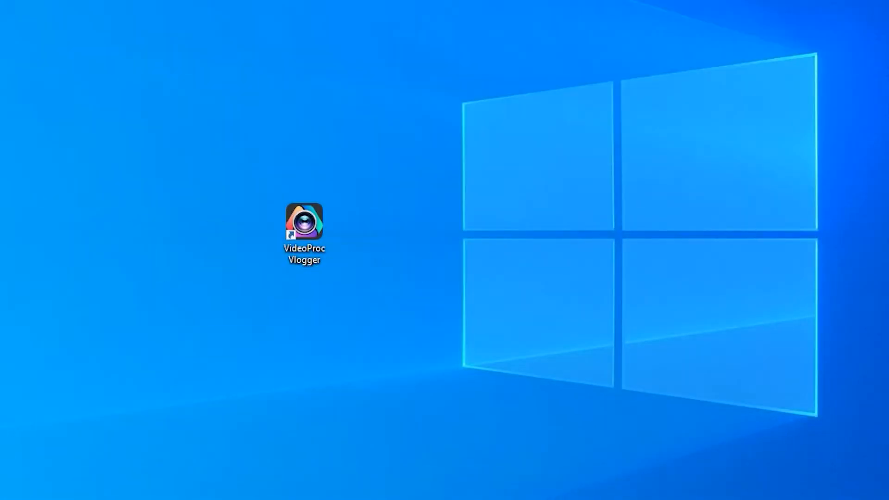
- Launch VideoProc Vlogger, create project 'slot machine effect' and import all the icon files
double_click(303, 221)
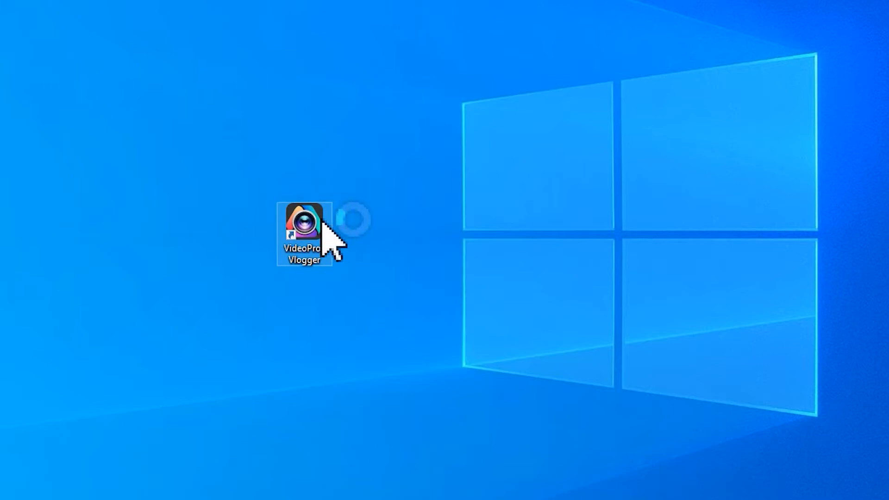
double_click(304, 230)
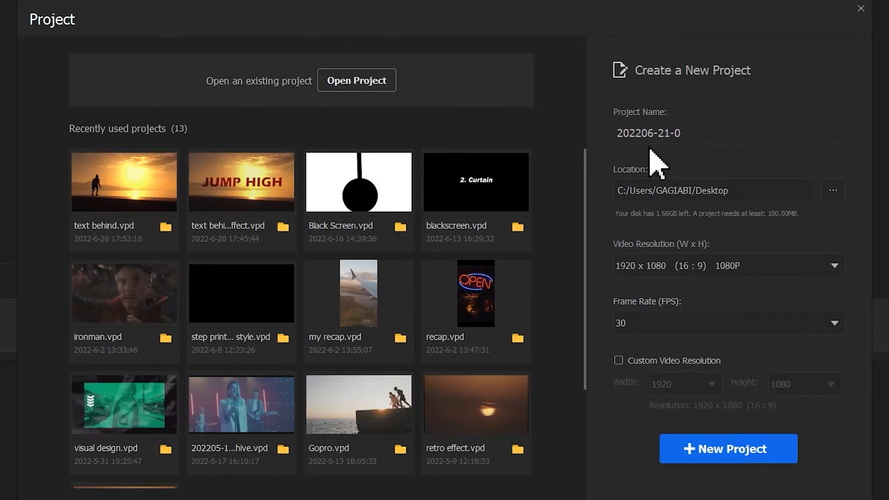
text(slot machine effect)
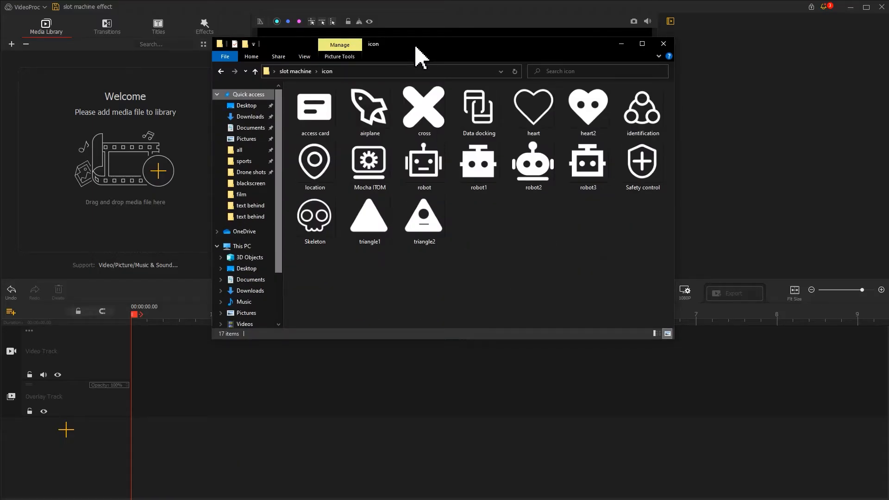
mouse_move(662, 273)
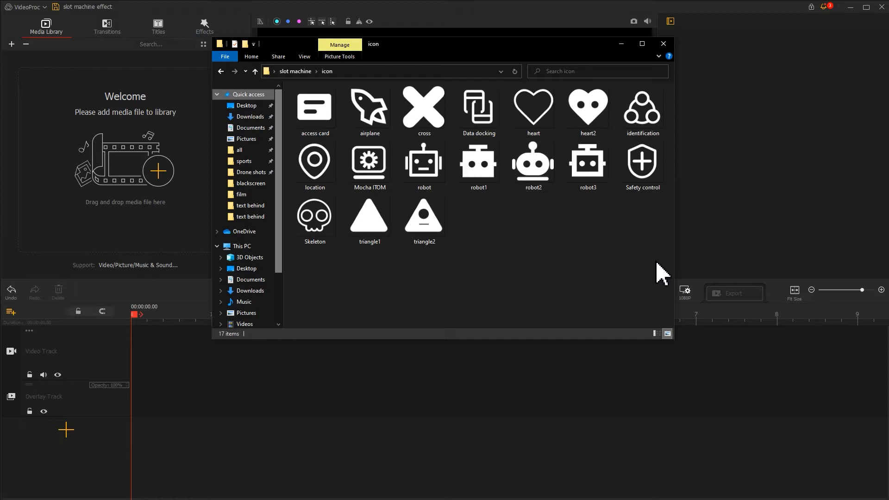
key(ctrl+a)
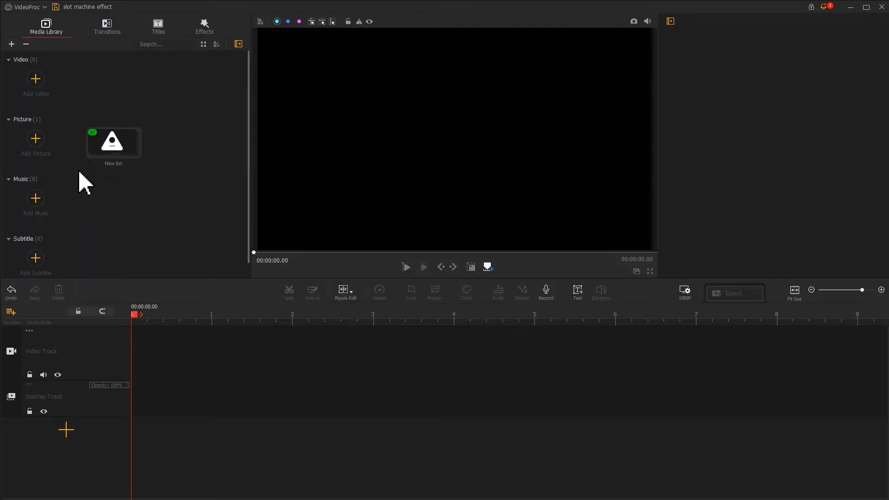
- Add several new overlay tracks beneath the video track
click(9, 311)
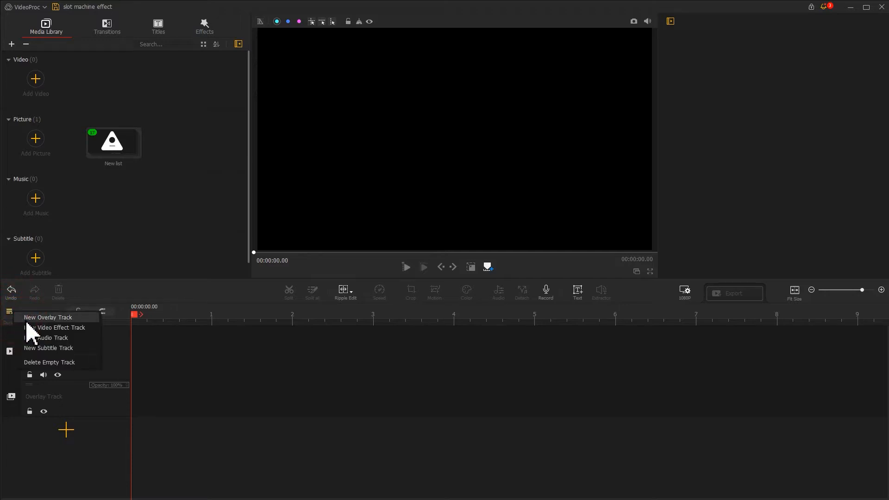
click(47, 317)
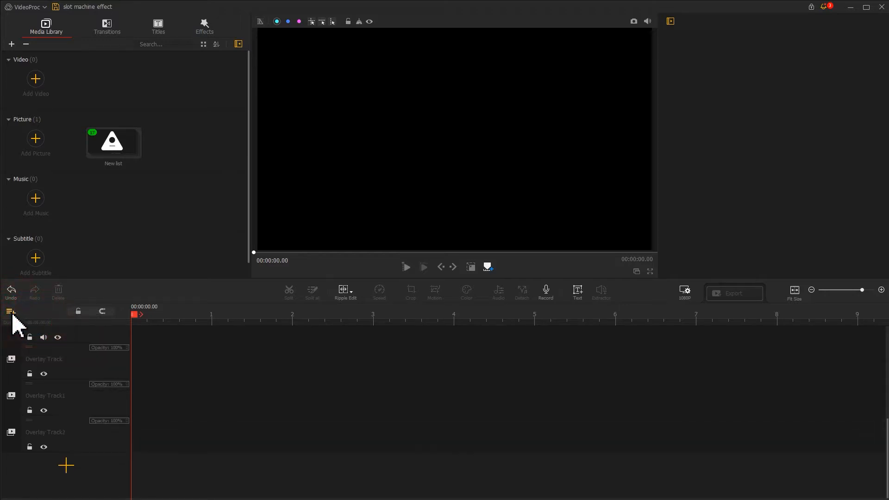
click(10, 311)
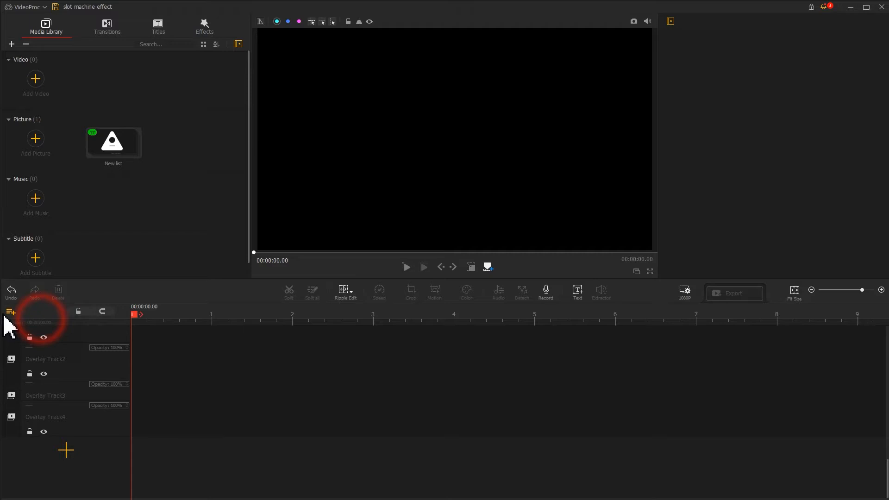
click(9, 311)
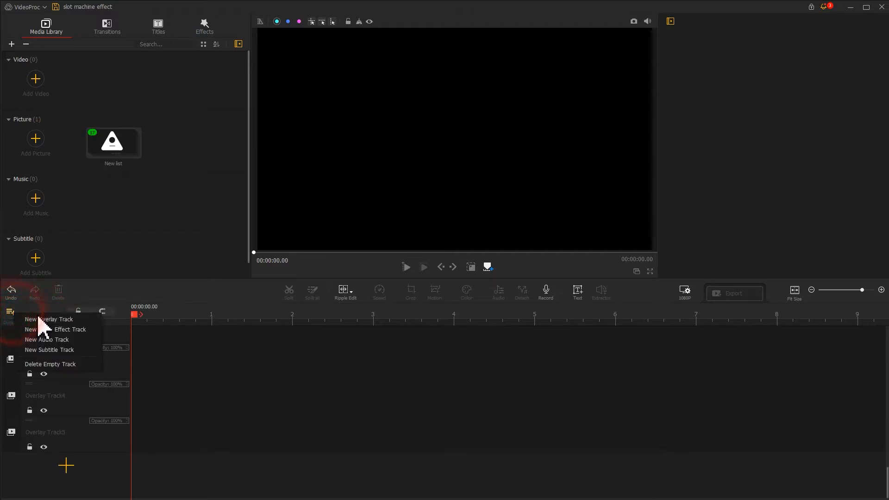
click(49, 318)
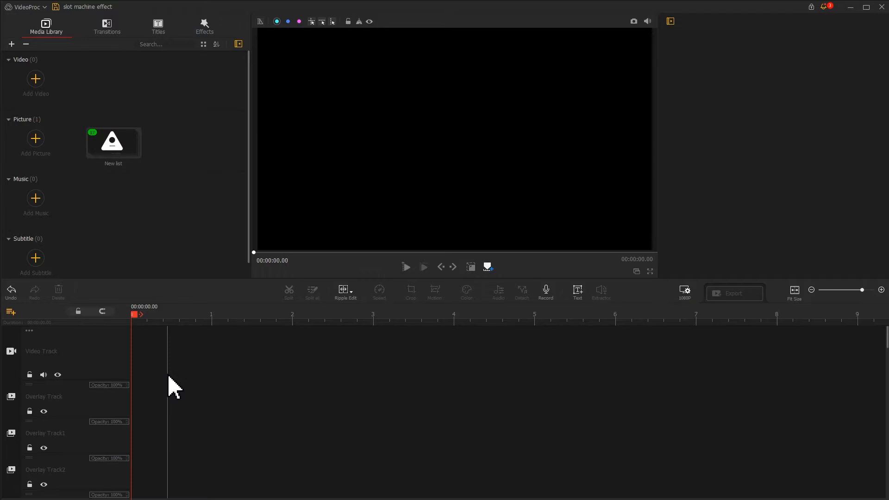
- Place the heart icon on the video track at Scale 0.01 near the top of the frame
double_click(113, 141)
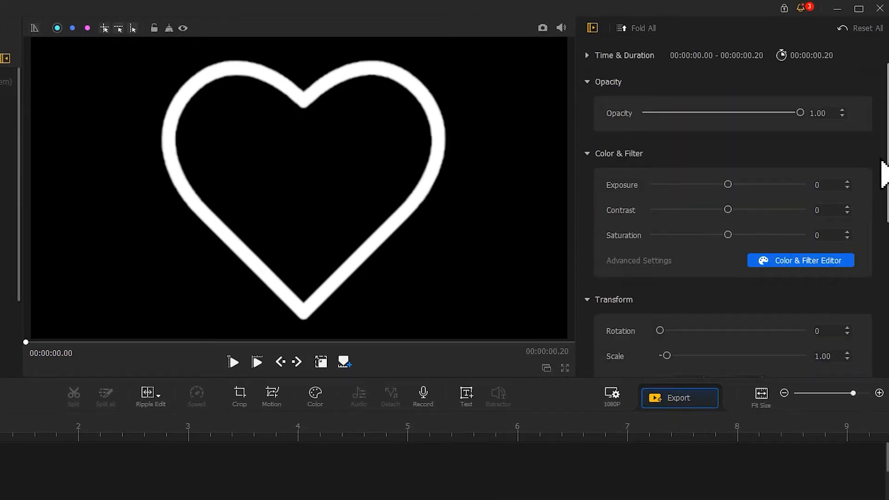
scroll(down, 3)
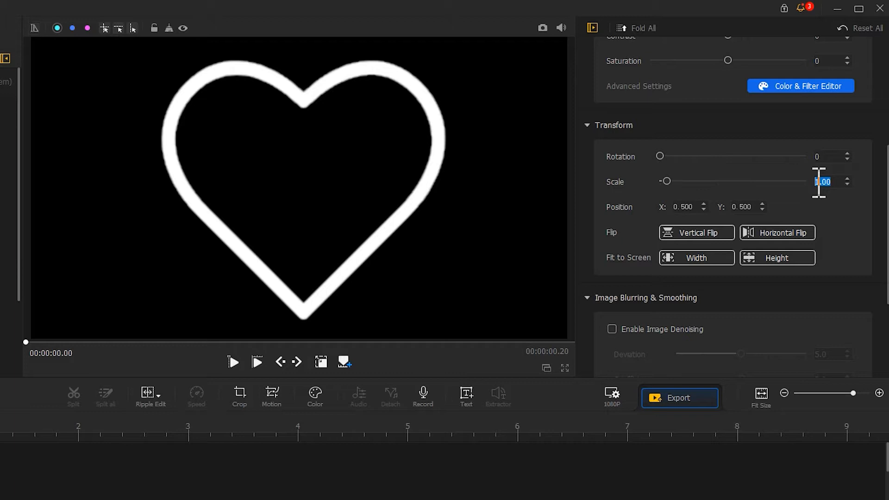
text(0.01)
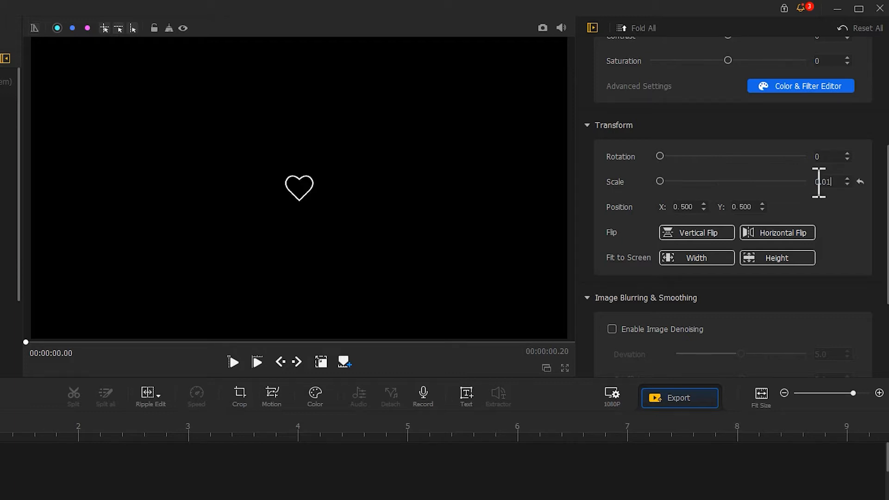
click(321, 362)
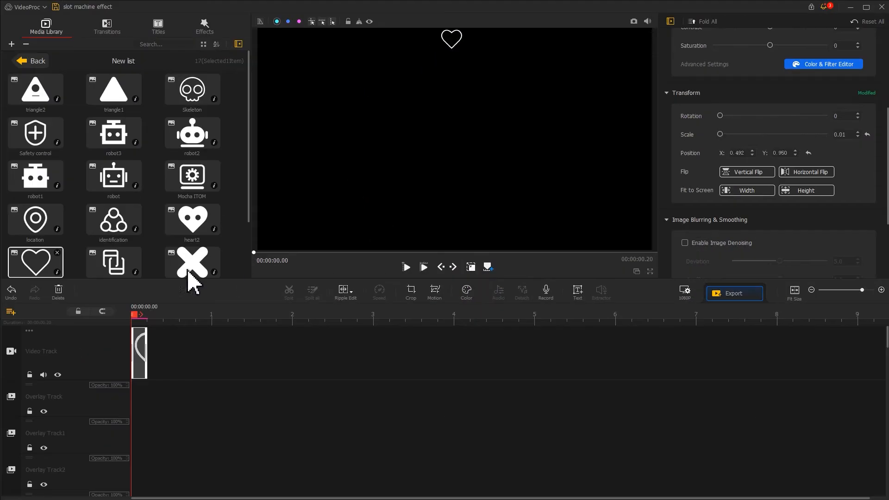
- Put the location icon on an overlay track at Scale 0.01, positioned just below the heart
drag(35, 221, 130, 408)
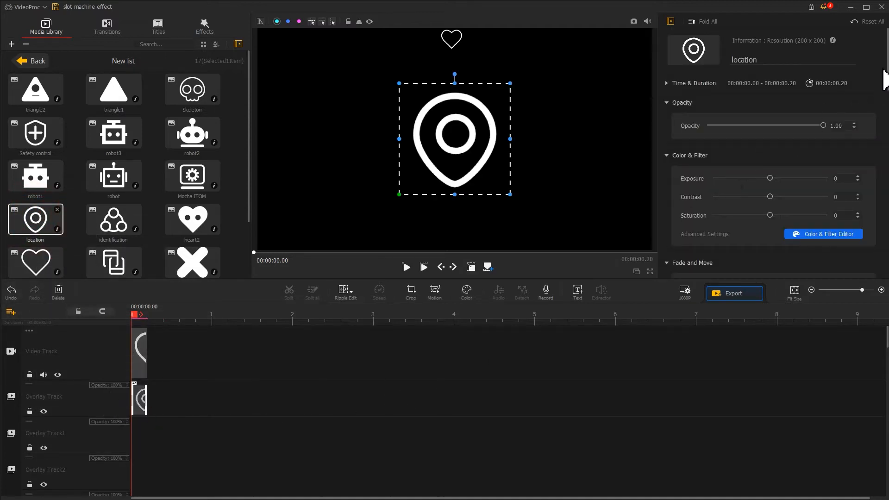
scroll(down, 3)
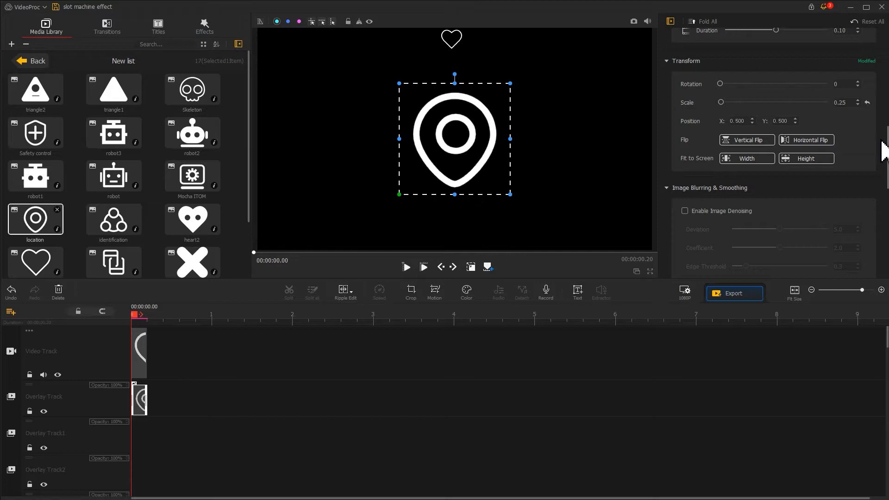
text(0.01)
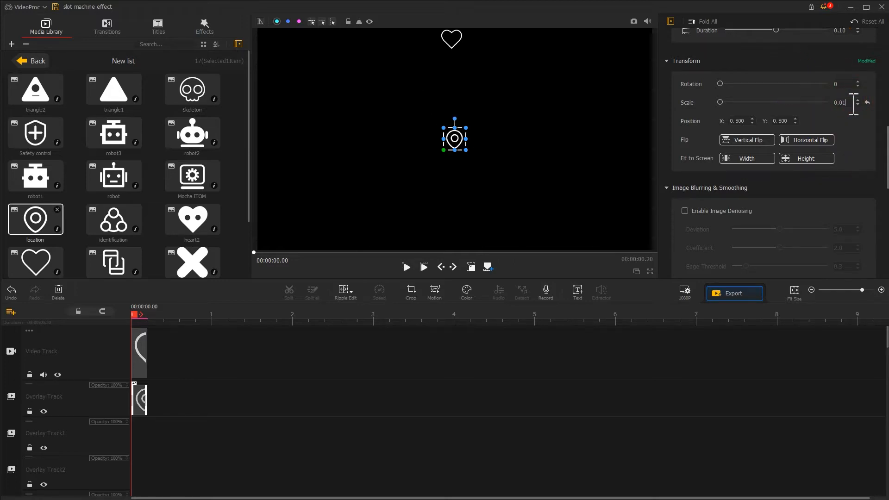
drag(454, 137, 450, 107)
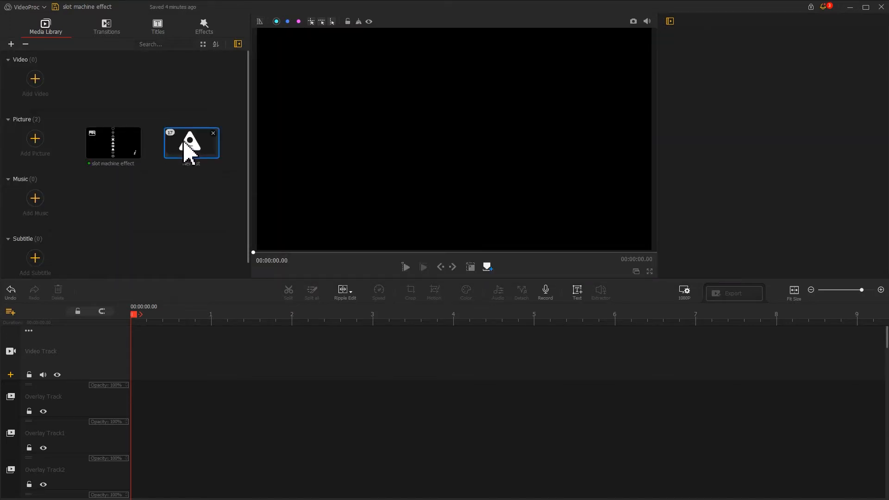
- Add the icon column image to the video track and stretch it to two seconds
drag(190, 145, 164, 345)
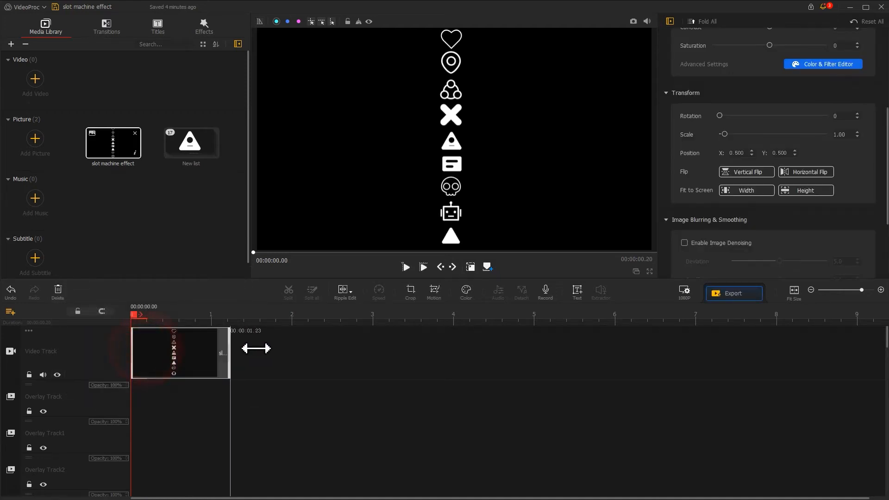
drag(255, 348, 298, 363)
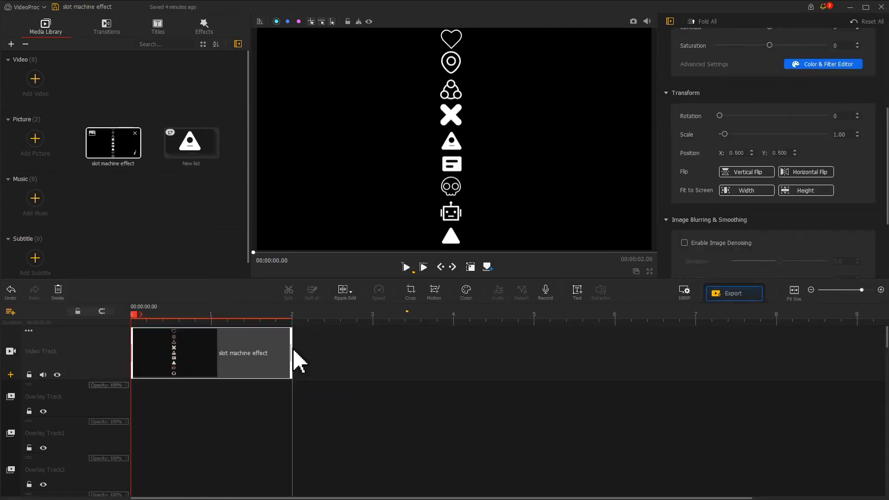
- Crop the clip to the 5.8" aspect ratio, leaving a narrow strip around the icons
click(409, 291)
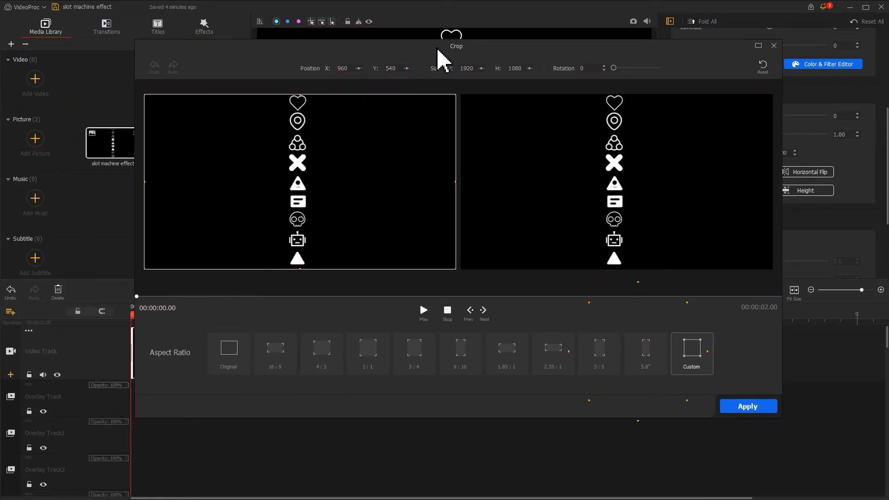
click(645, 353)
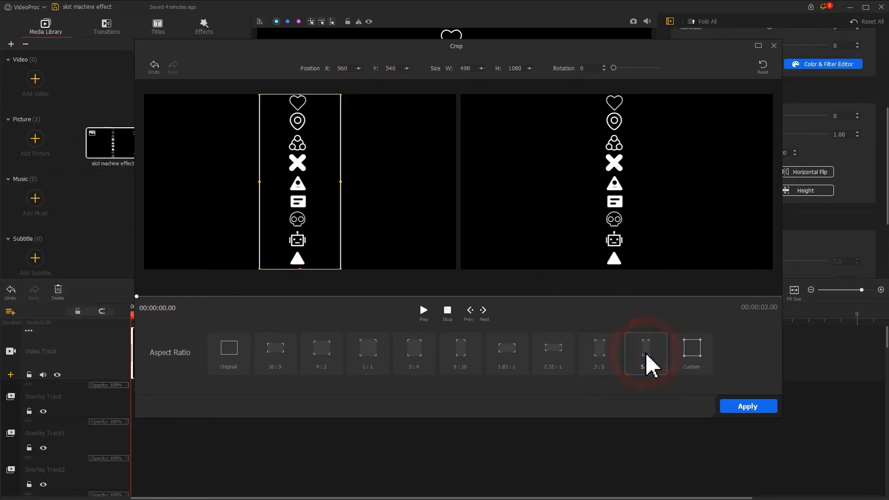
click(645, 352)
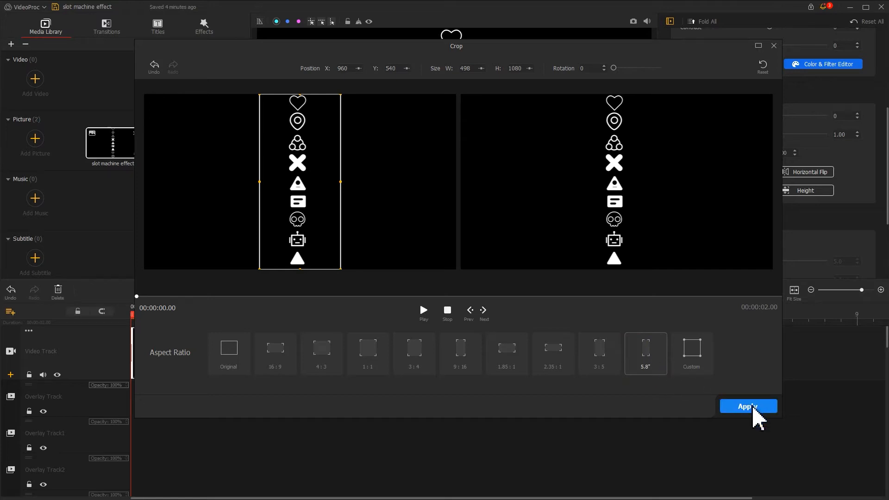
click(747, 405)
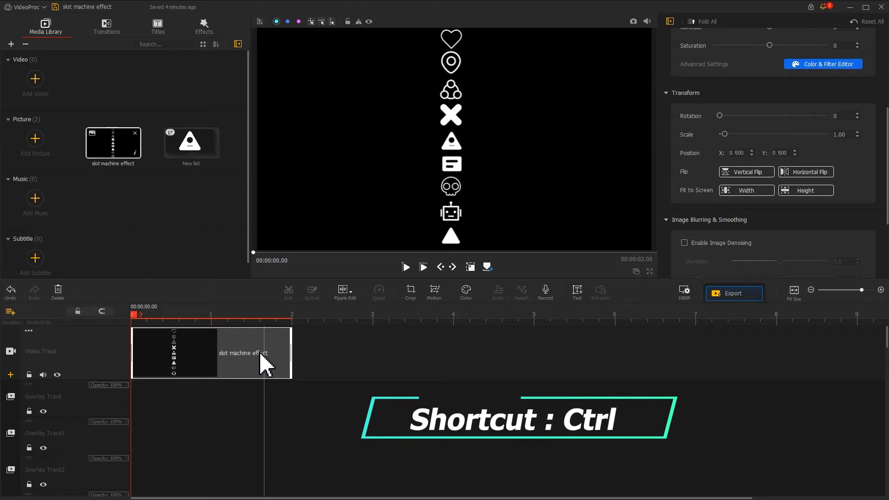
- Copy the icon column clip and paste a copy onto an overlay track
right_click(259, 377)
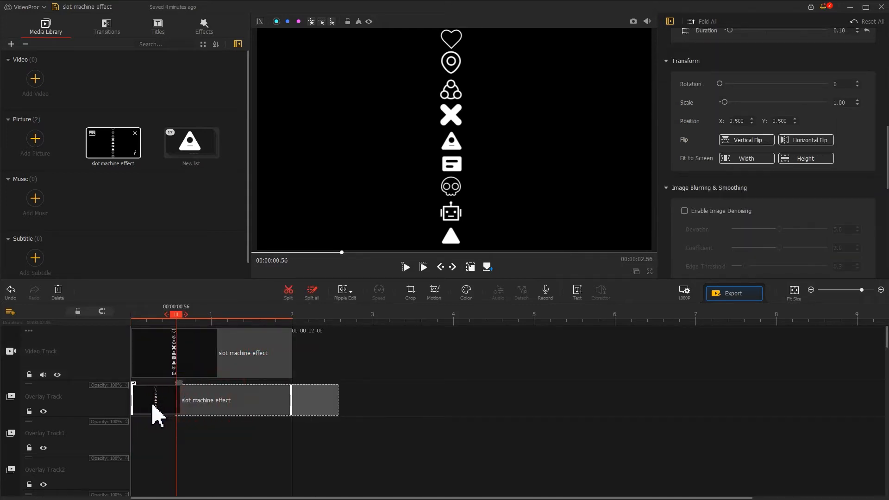
right_click(176, 414)
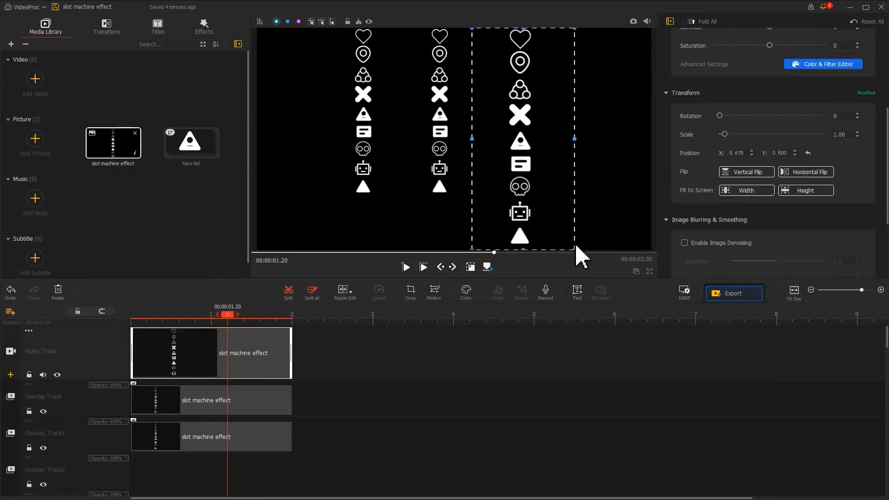
- Select the lower overlay copy and the main video clip to set each to Scale 0.58 and reposition
click(210, 436)
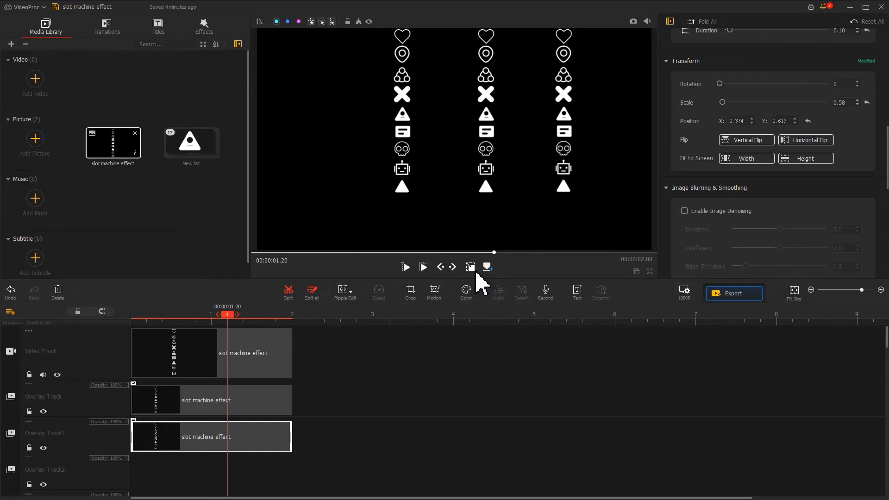
click(232, 349)
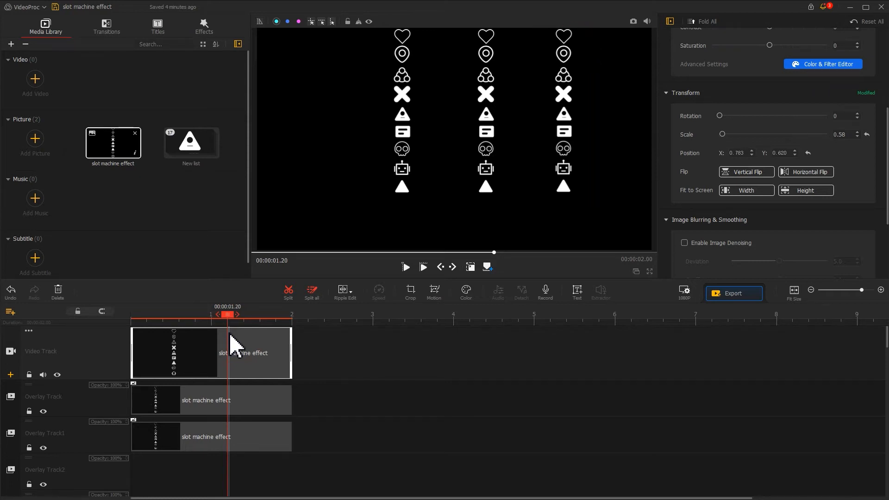
- Add a first Motion keyframe on the right column with Frame Control aspect ratio set to Custom
click(433, 291)
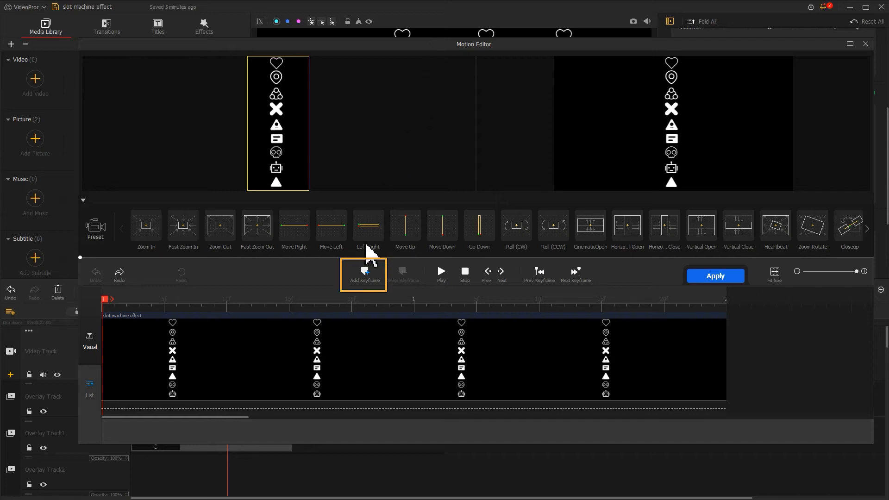
click(363, 276)
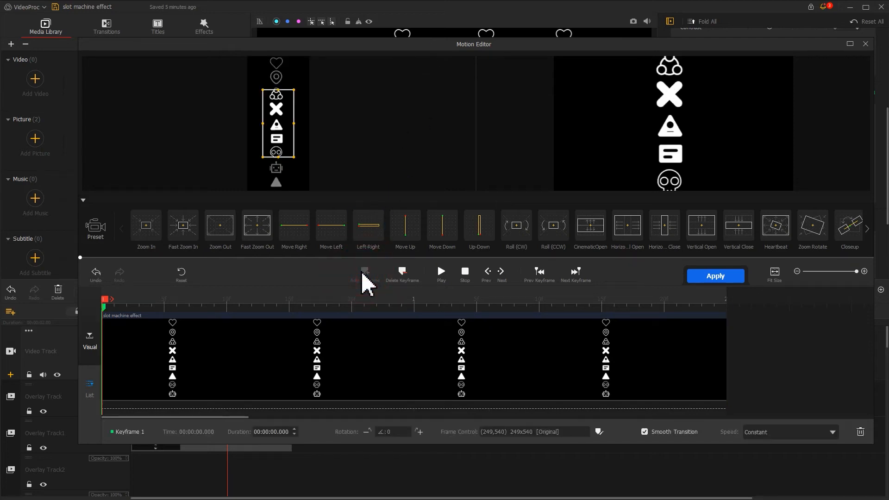
click(596, 432)
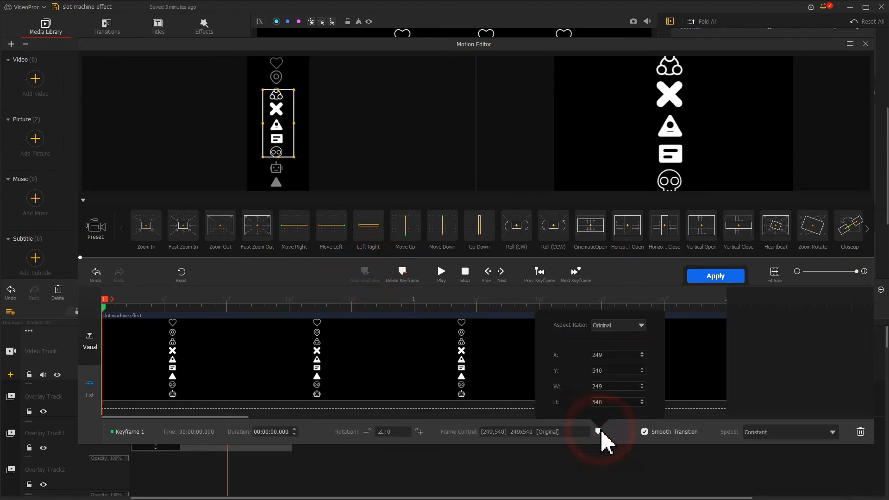
click(640, 325)
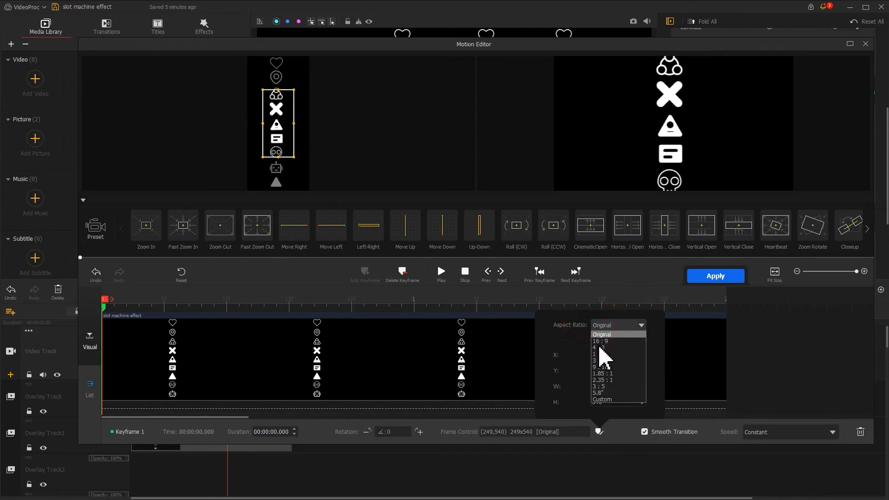
click(602, 400)
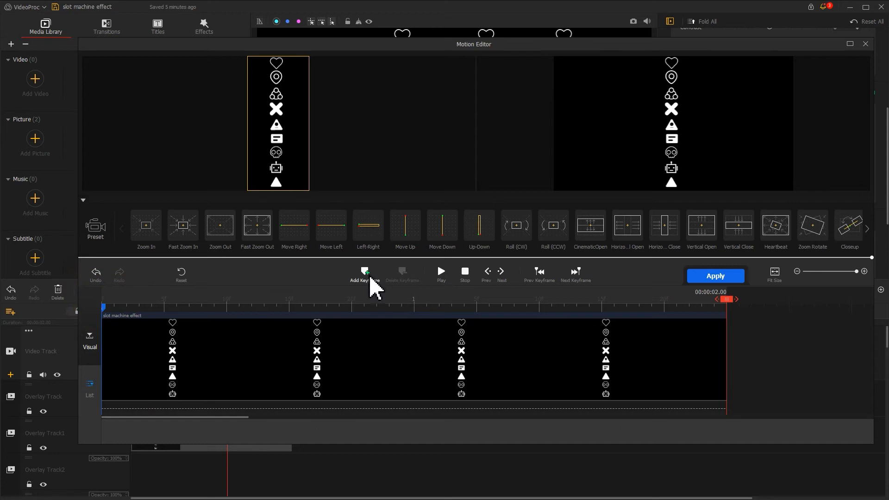
- Add an ending keyframe at 2.00 framing the triangle and frame the heart at the start
click(364, 275)
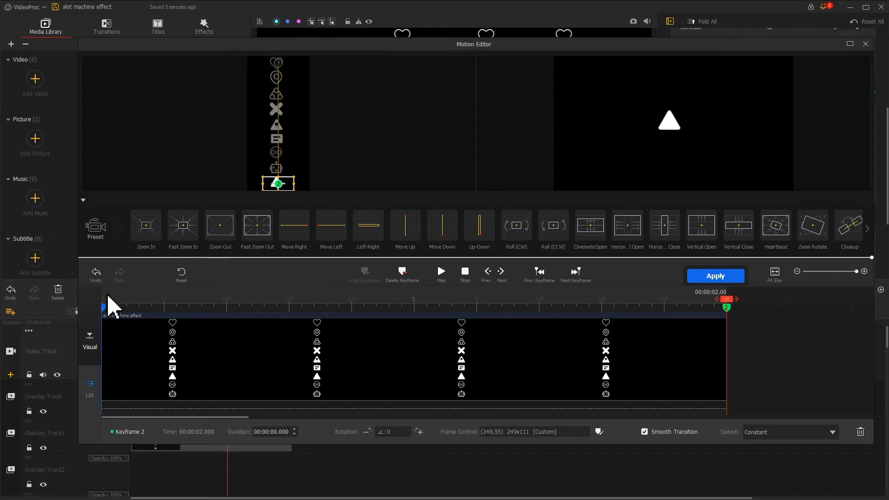
click(441, 271)
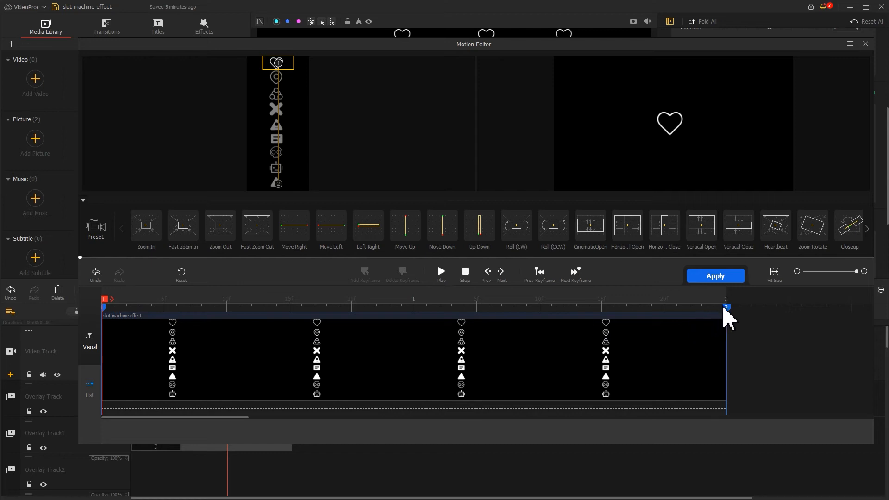
click(725, 306)
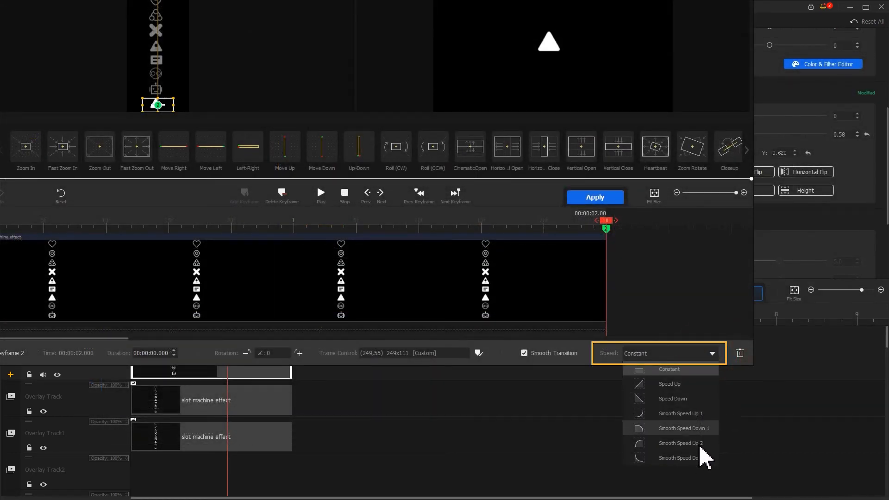
- Set the ending keyframe speed to Smooth Speed Down 2 and apply the motion to the right column
click(680, 457)
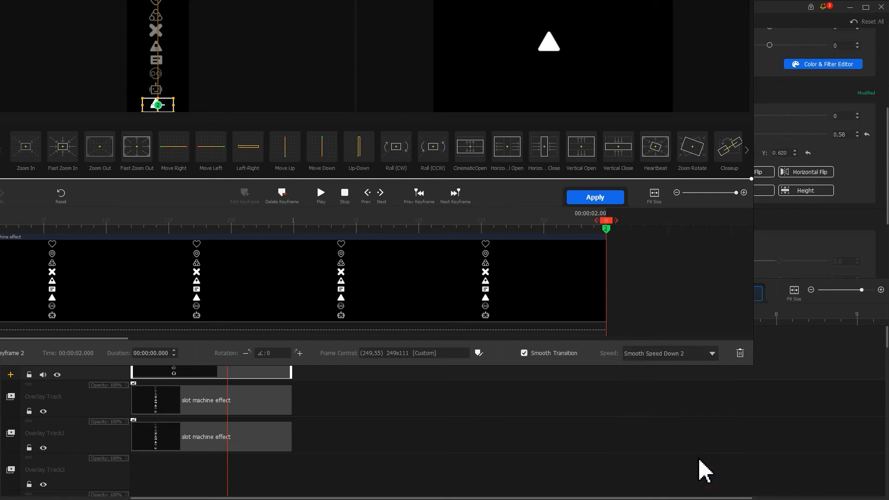
click(594, 196)
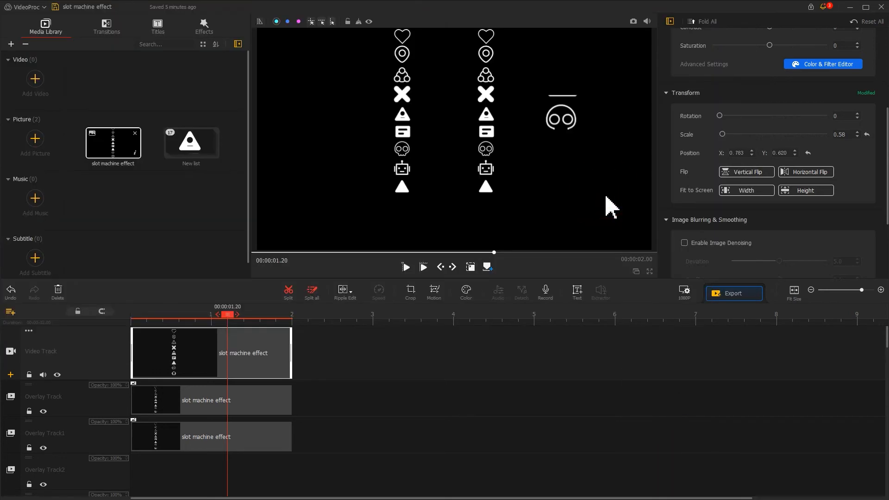
mouse_move(606, 213)
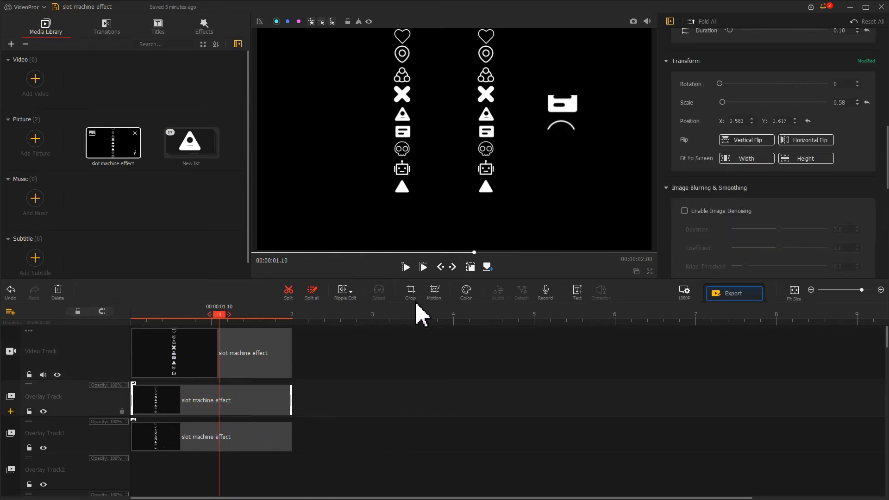
click(433, 291)
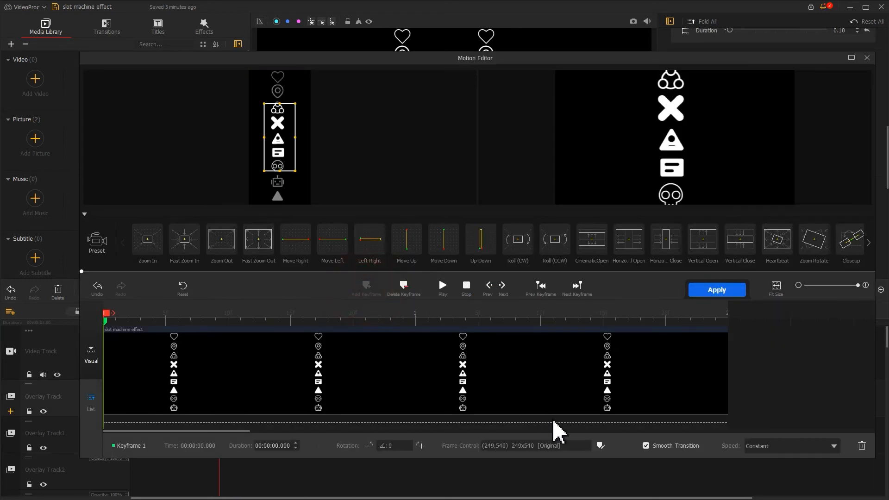
- Keyframe the middle column at 00:00:01.56 on the robot icon with Smooth Speed Down 2 easing, and apply
click(599, 445)
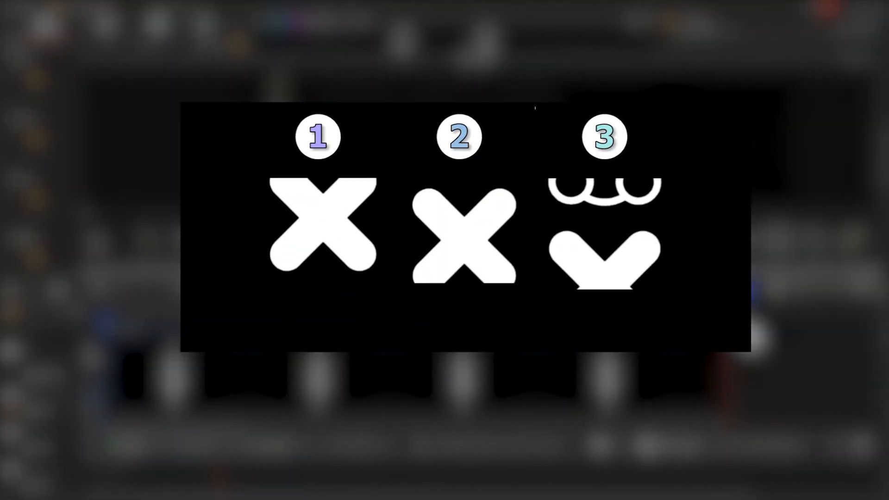
click(460, 229)
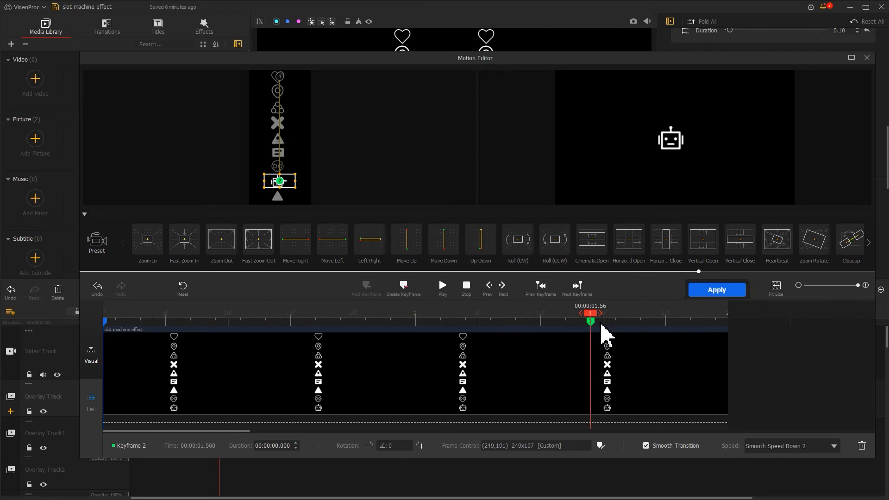
click(589, 317)
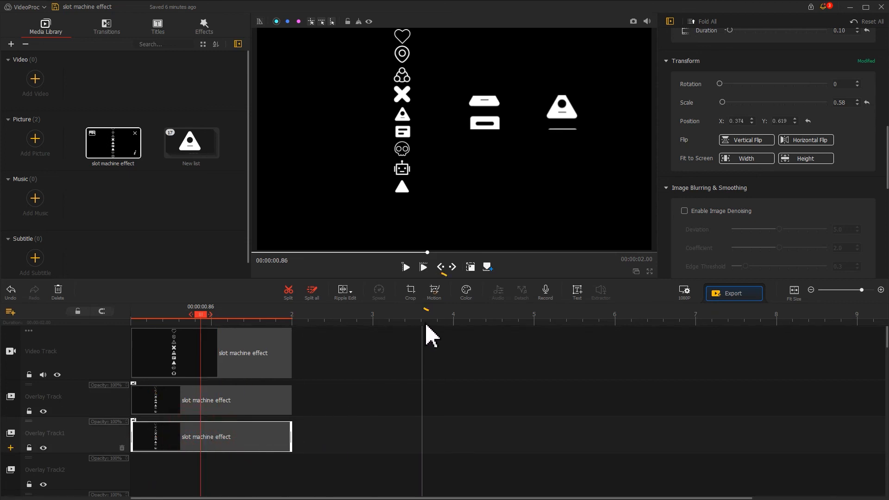
- Keyframe the left column at 00:00:01.24 on the skull icon with Smooth Speed Down 2 easing, and apply
click(433, 292)
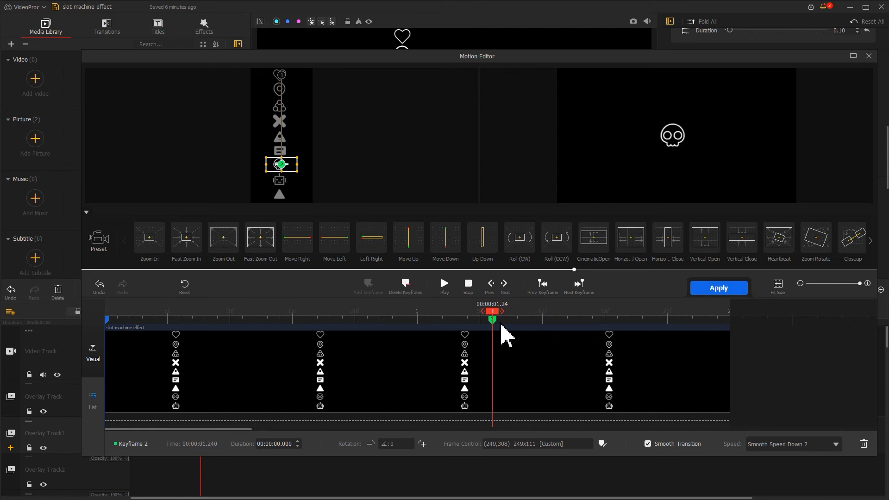
click(492, 319)
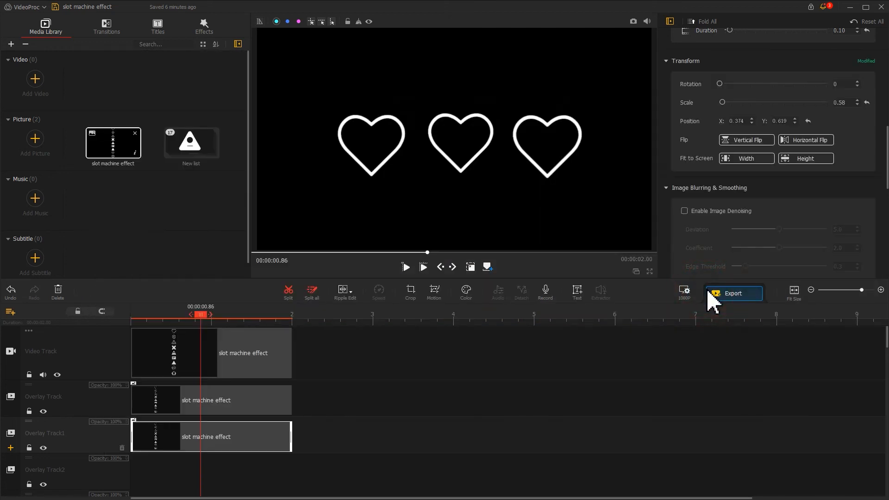
mouse_move(280, 347)
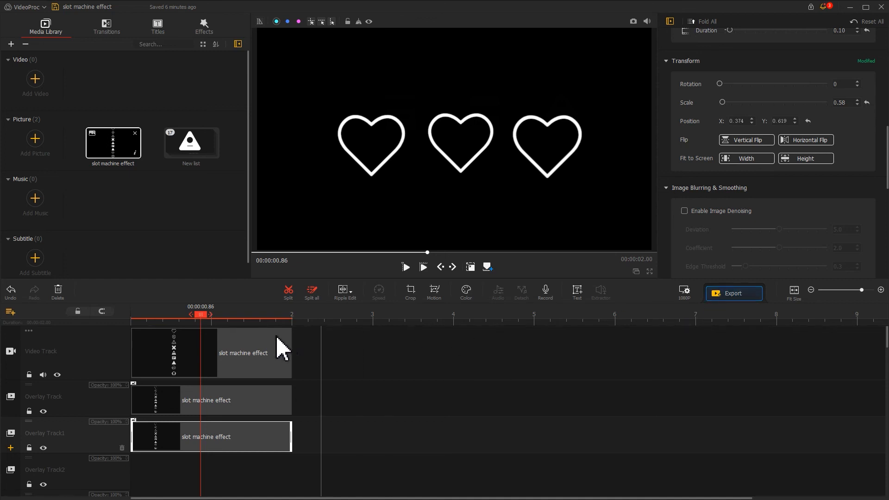
click(406, 267)
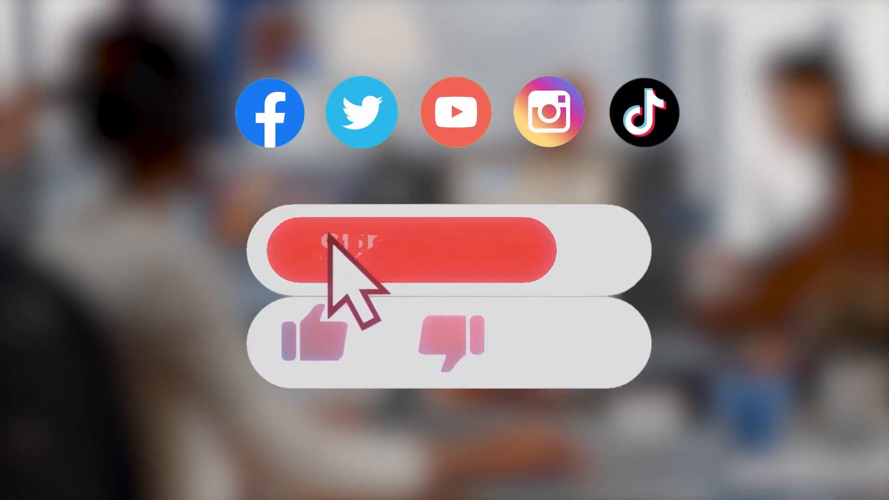
click(412, 249)
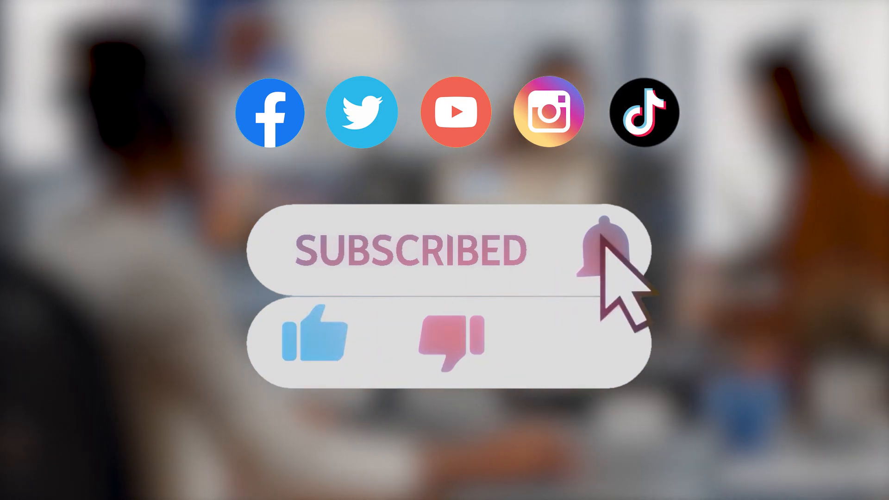